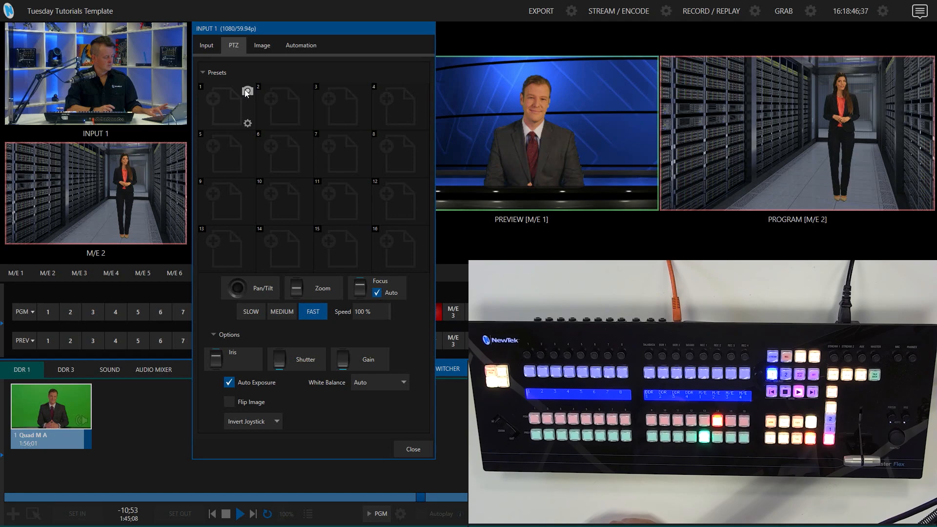
- Save Input 1's current camera framing as PTZ preset 1, filling the first thumbnail slot
left_click(247, 91)
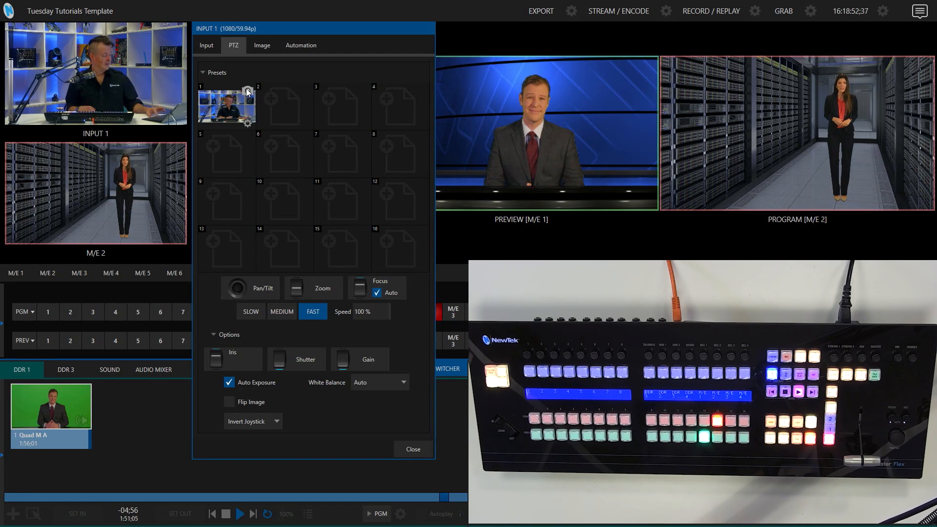
mouse_move(225, 111)
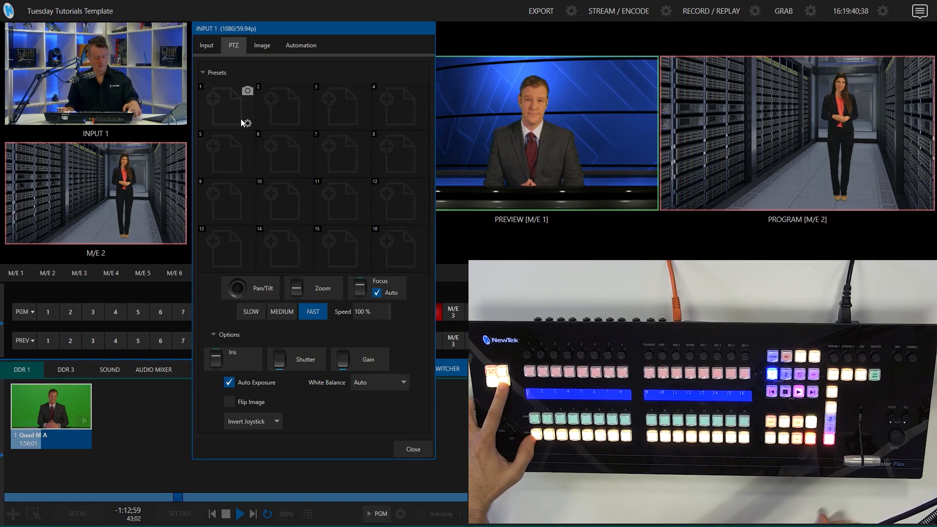
left_click(247, 91)
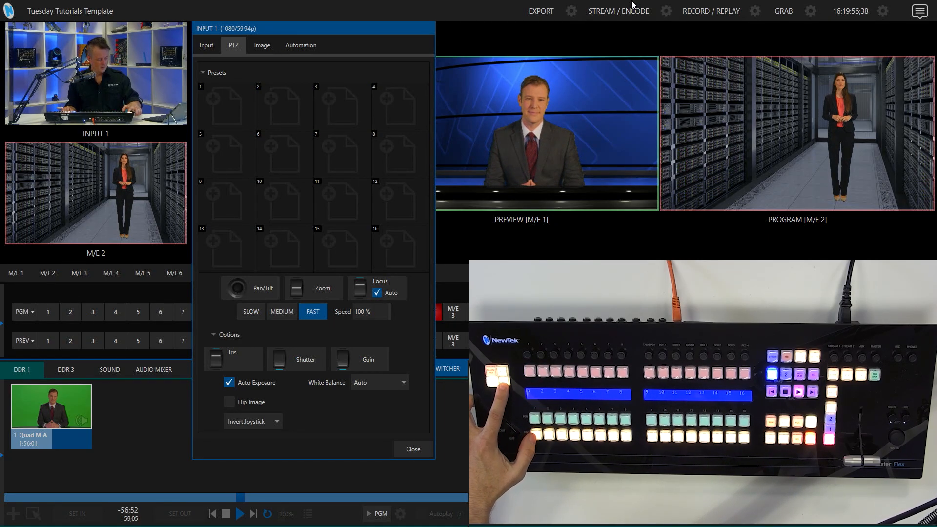
left_click(225, 106)
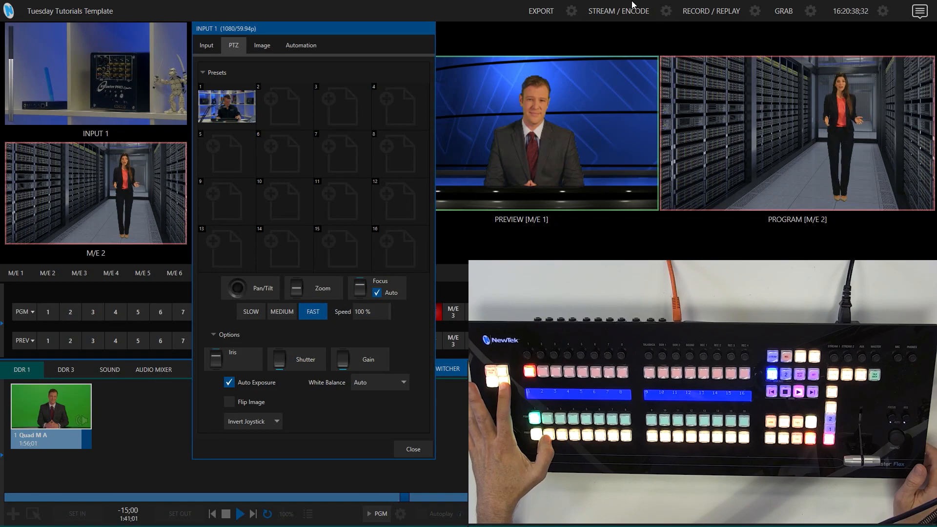
- Store the repositioned camera view as PTZ preset 2 beside preset 1
left_click(280, 106)
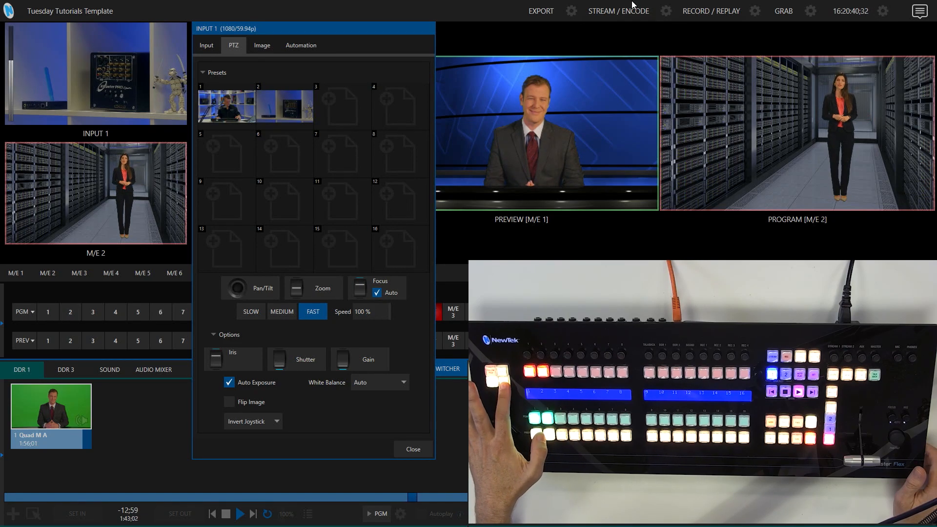